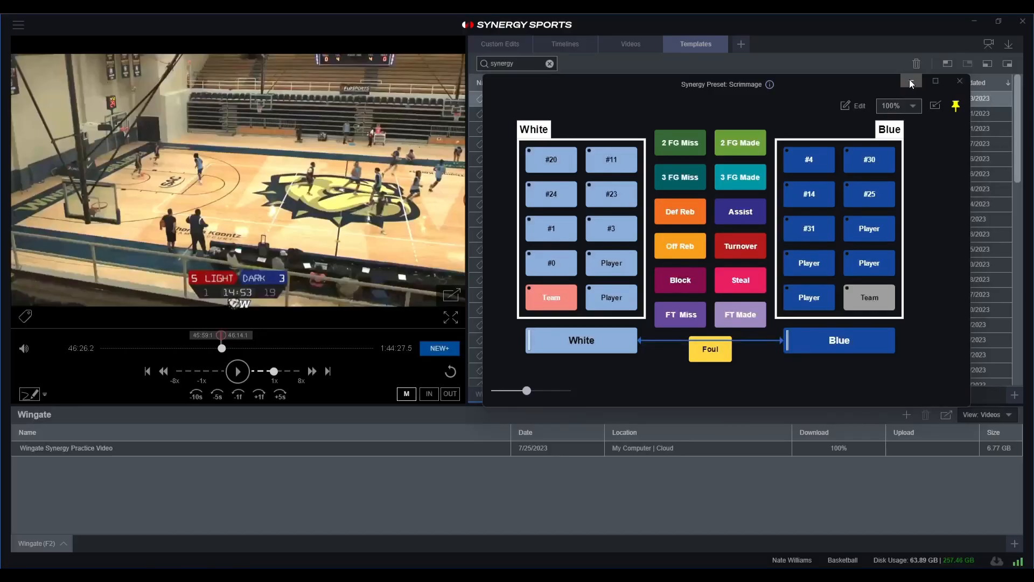
Close the Scrimmage preset and switch the Wingate clips to the Matrix view
left_click(958, 80)
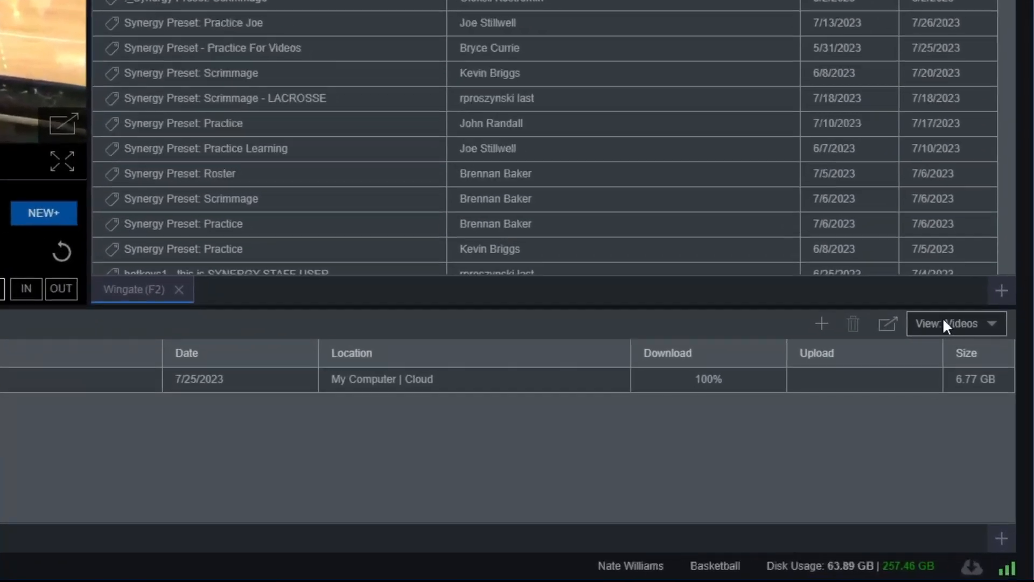
left_click(953, 323)
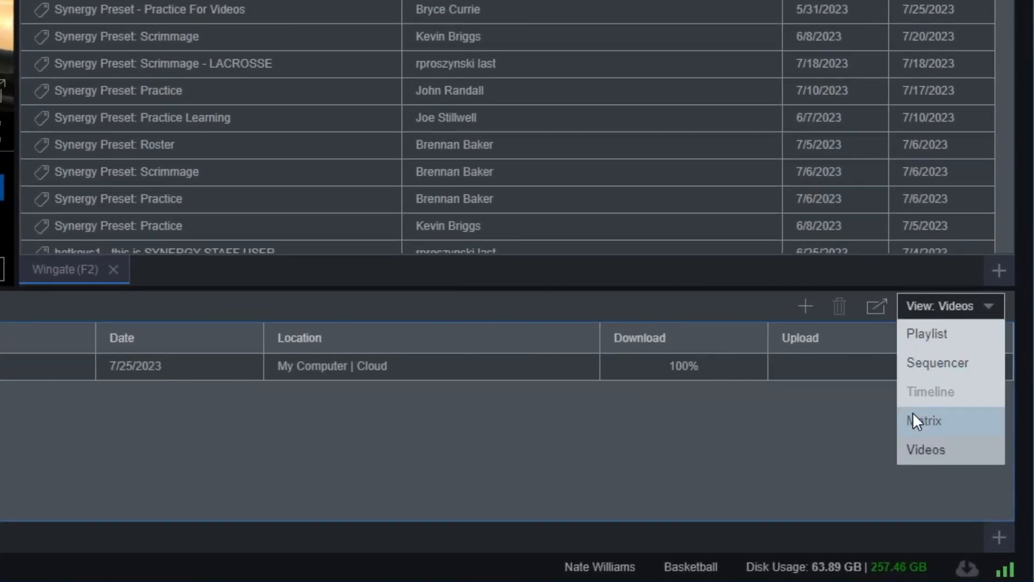
left_click(923, 420)
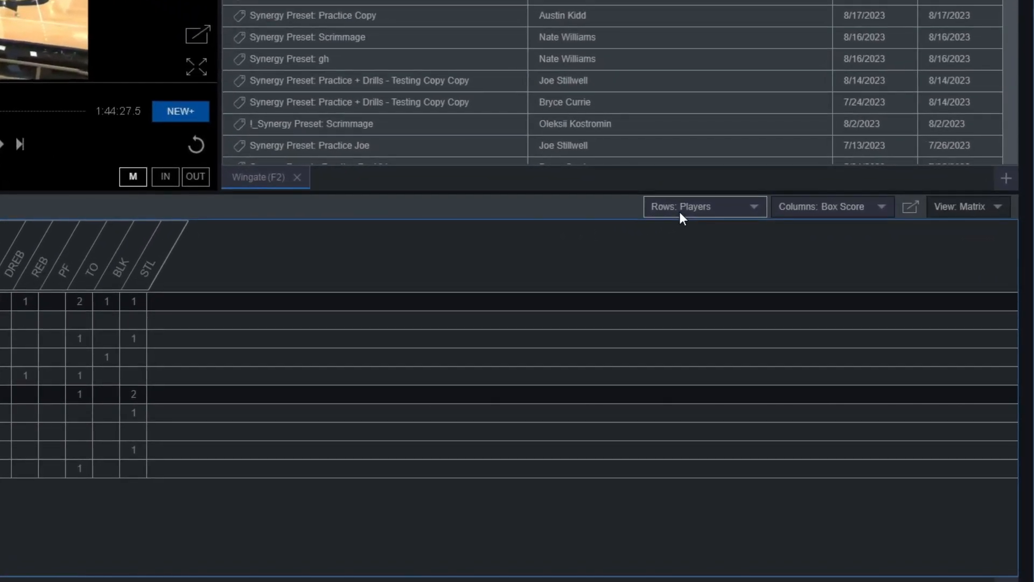
left_click(704, 205)
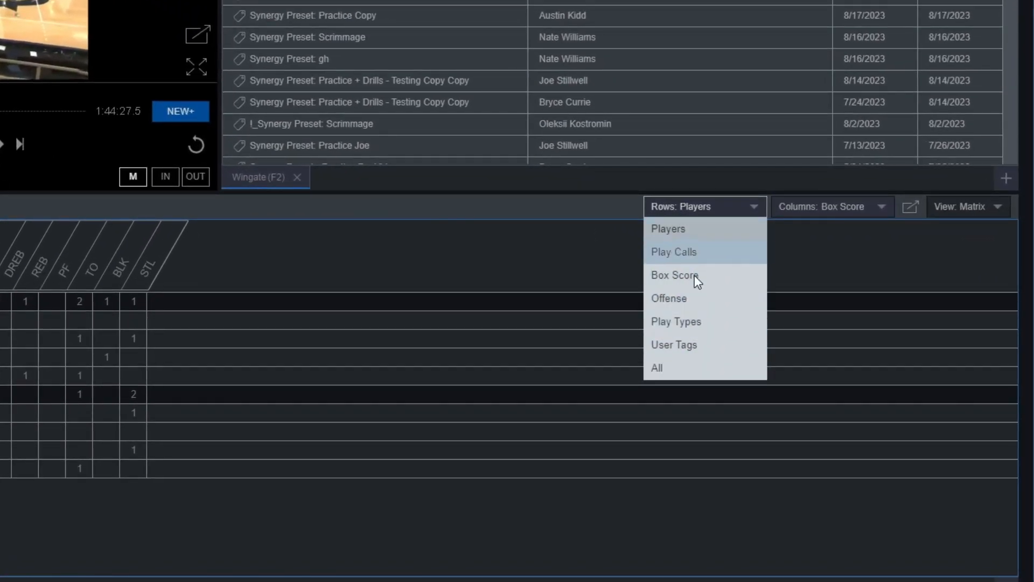
left_click(655, 367)
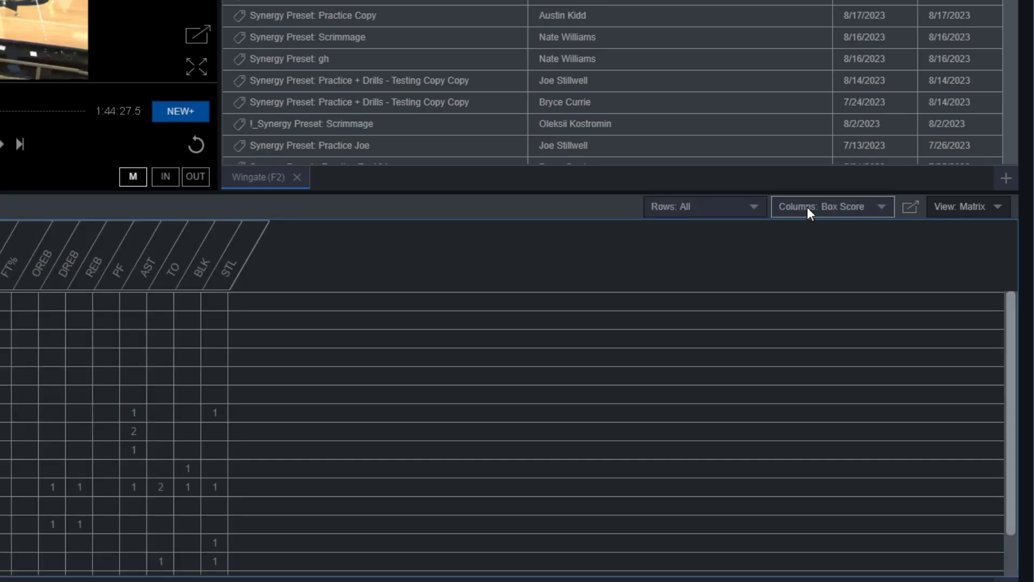
left_click(831, 206)
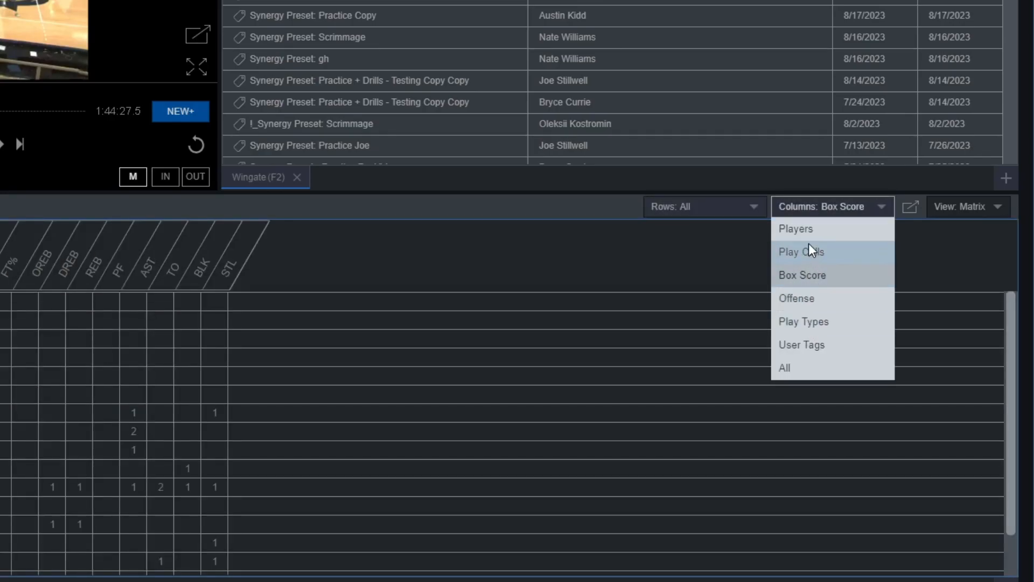
left_click(784, 367)
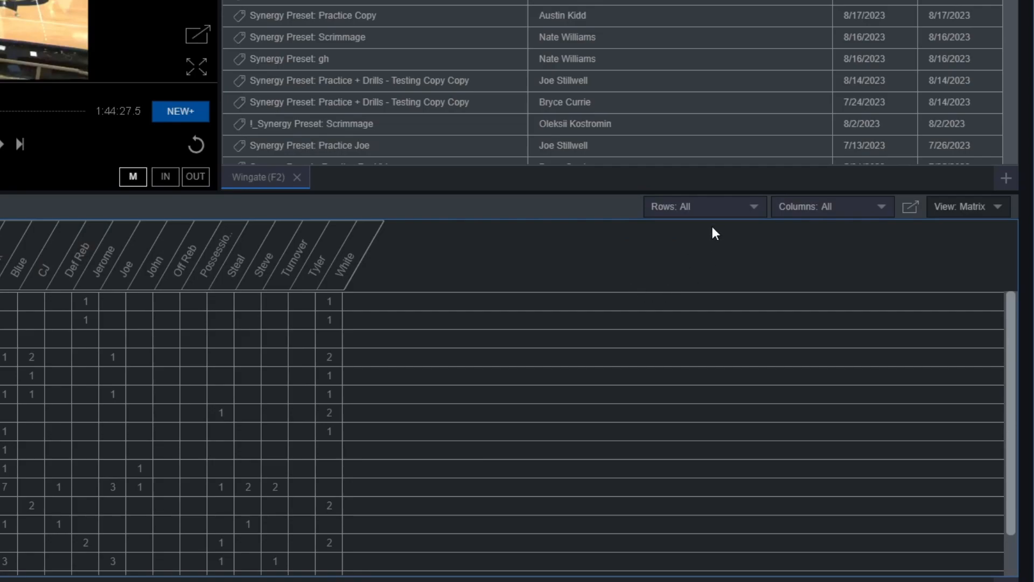
left_click(704, 206)
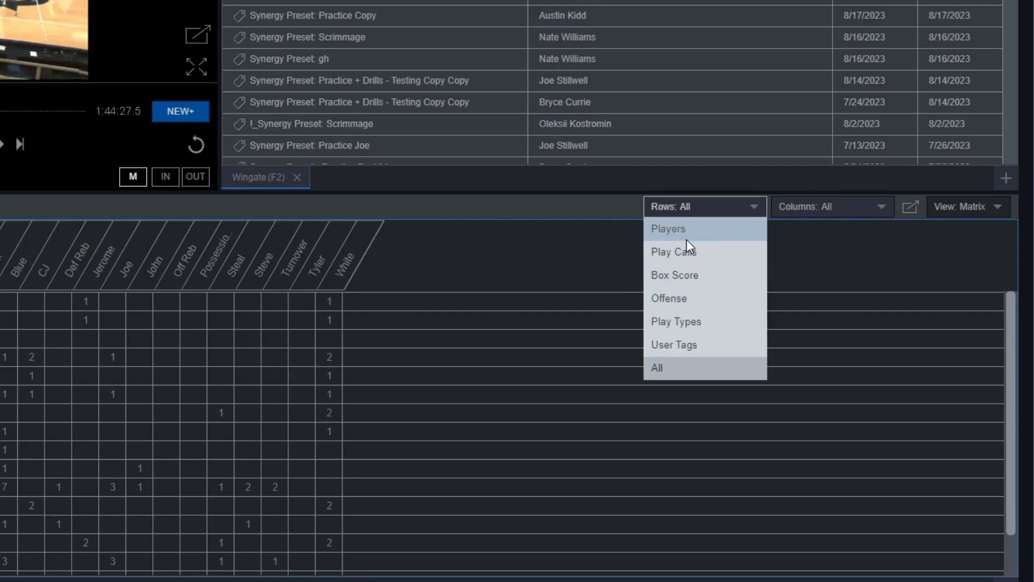
left_click(667, 229)
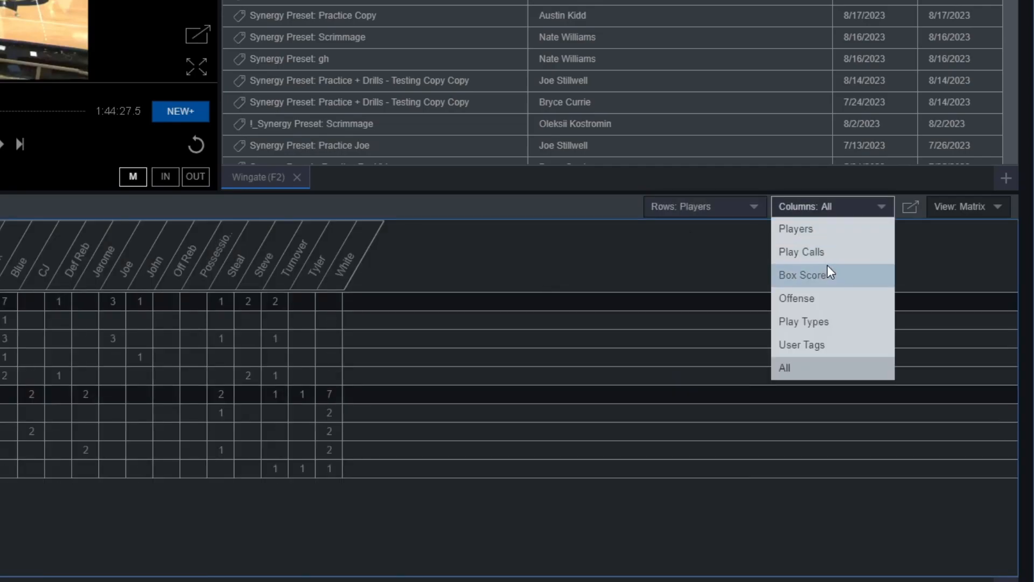
left_click(805, 274)
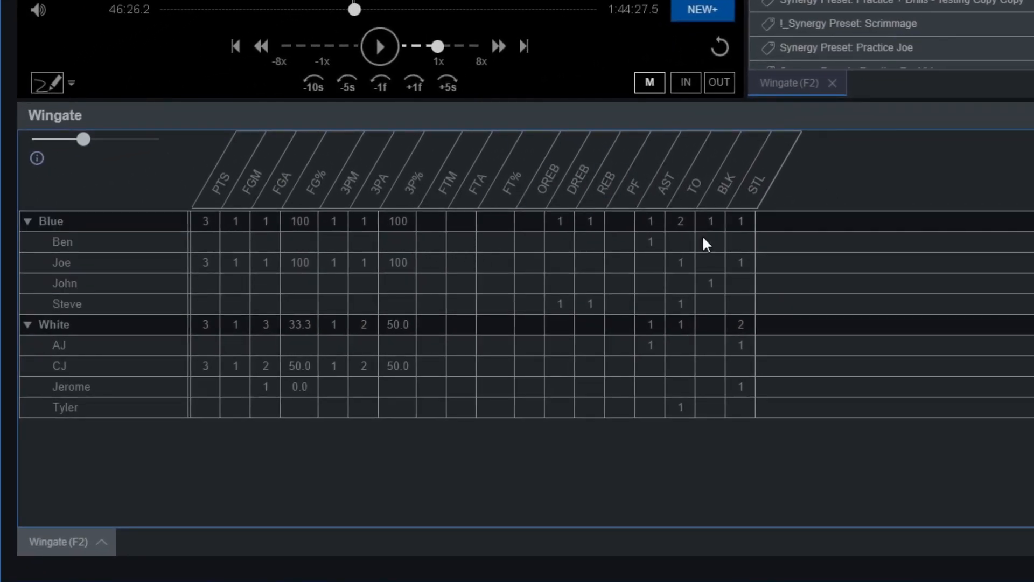
left_click(62, 242)
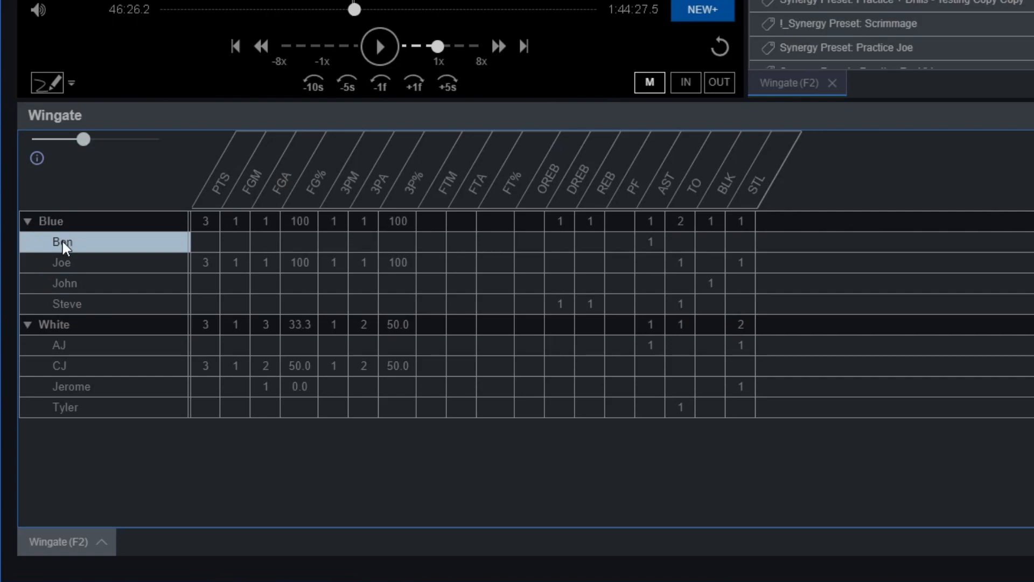
mouse_move(62, 242)
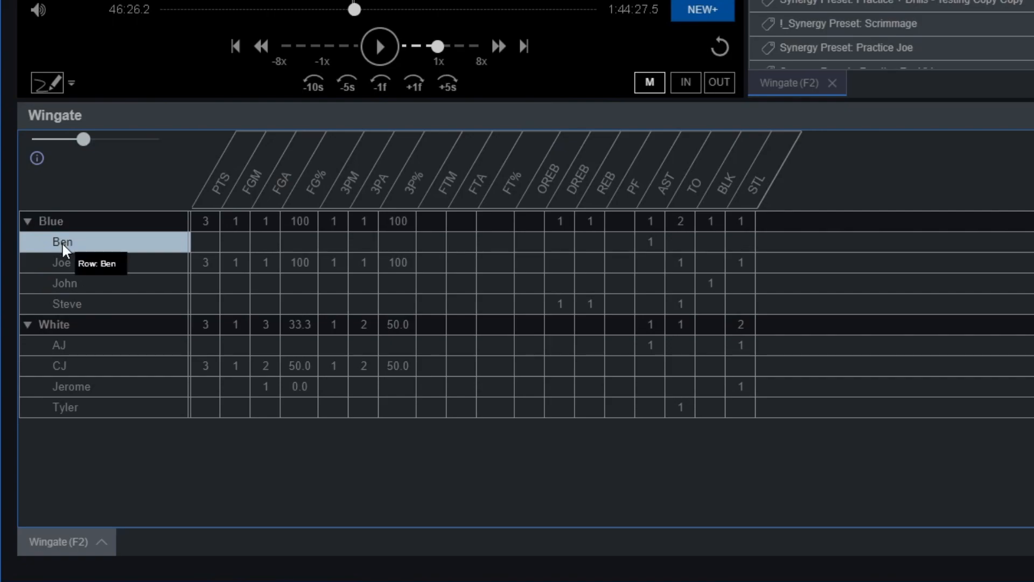
mouse_move(89, 253)
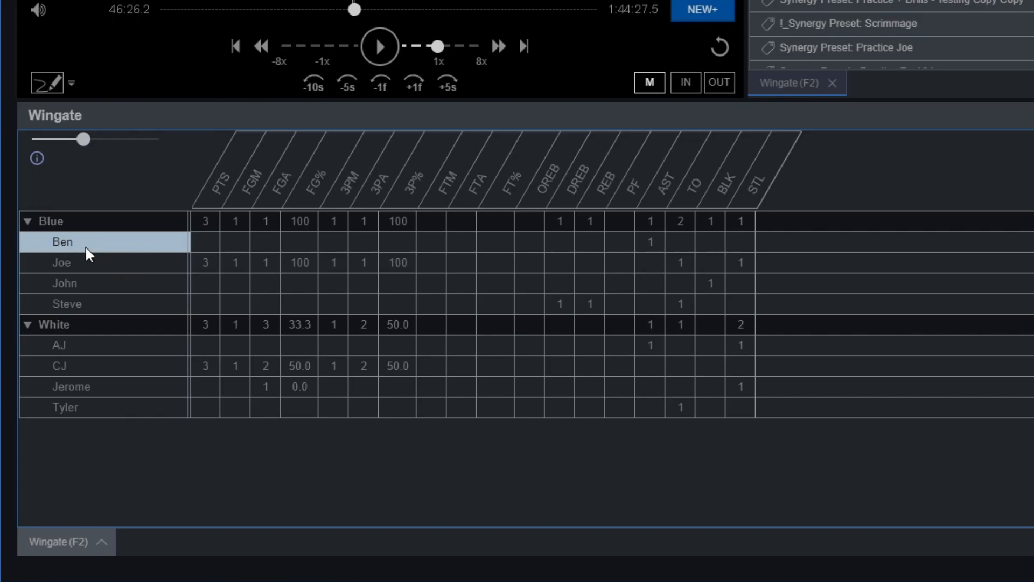
left_click(65, 283)
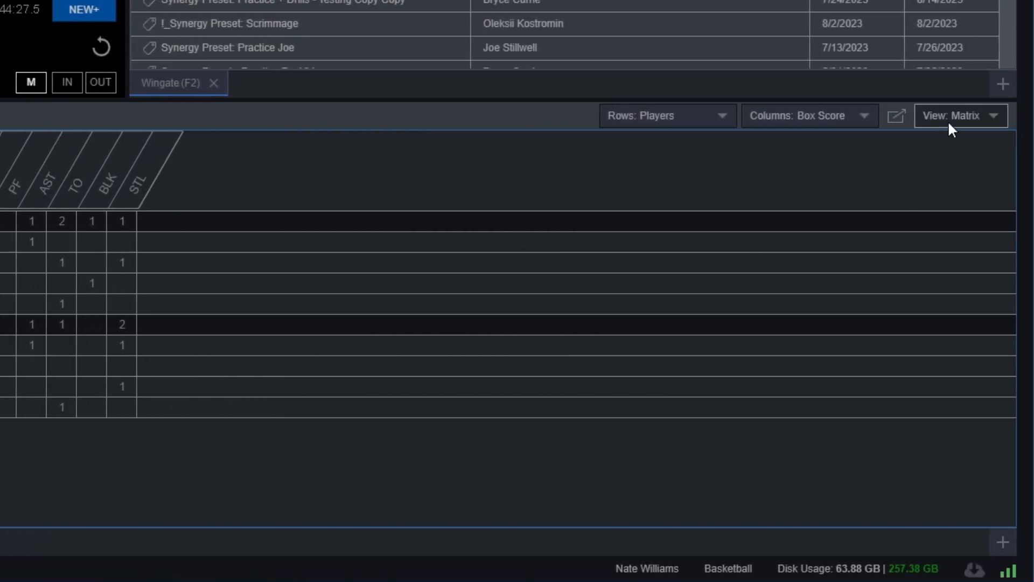
Switch the view from Matrix to Playlist and scroll to the top of the clip list
left_click(960, 115)
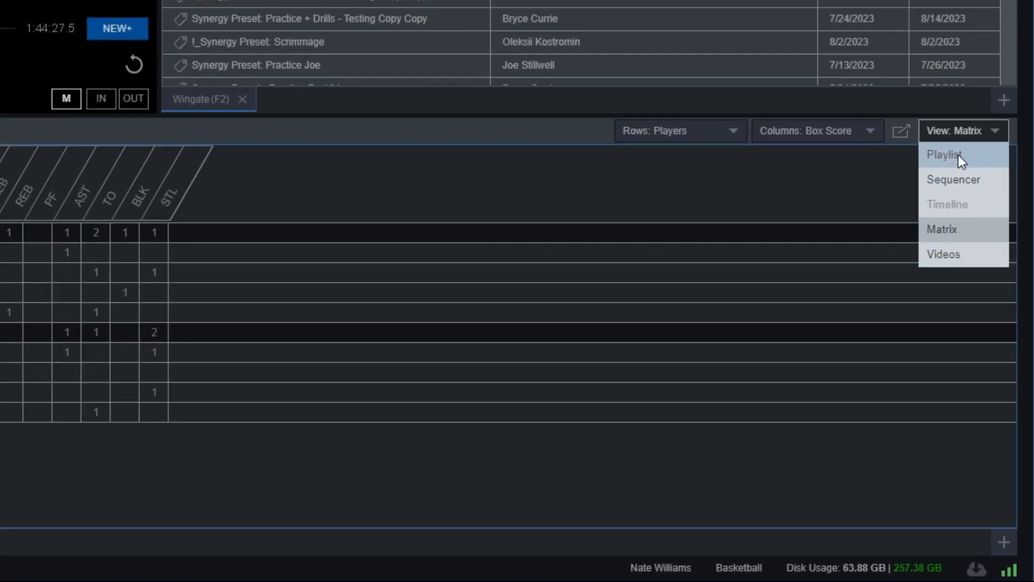
left_click(949, 155)
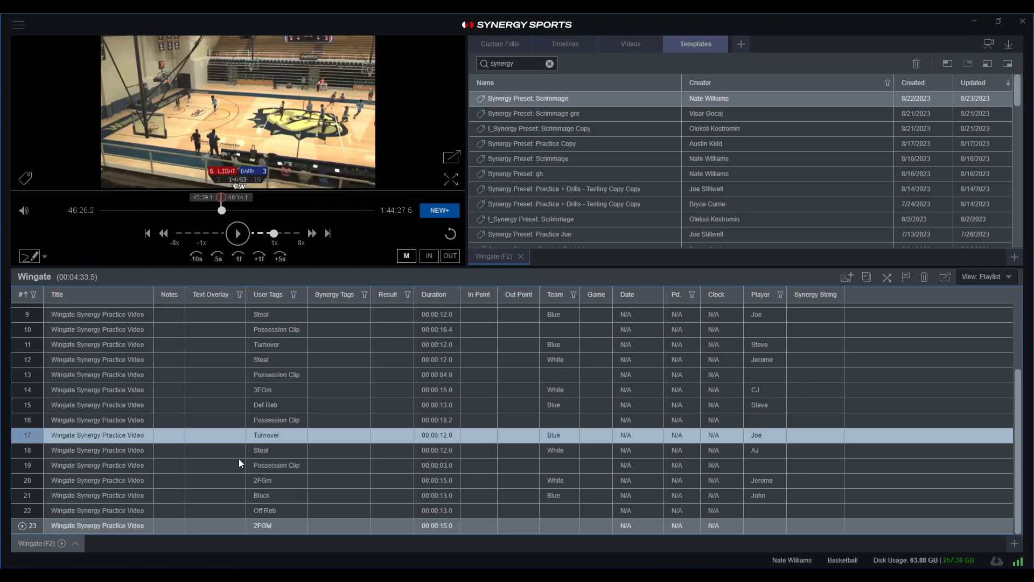
scroll("up", 3)
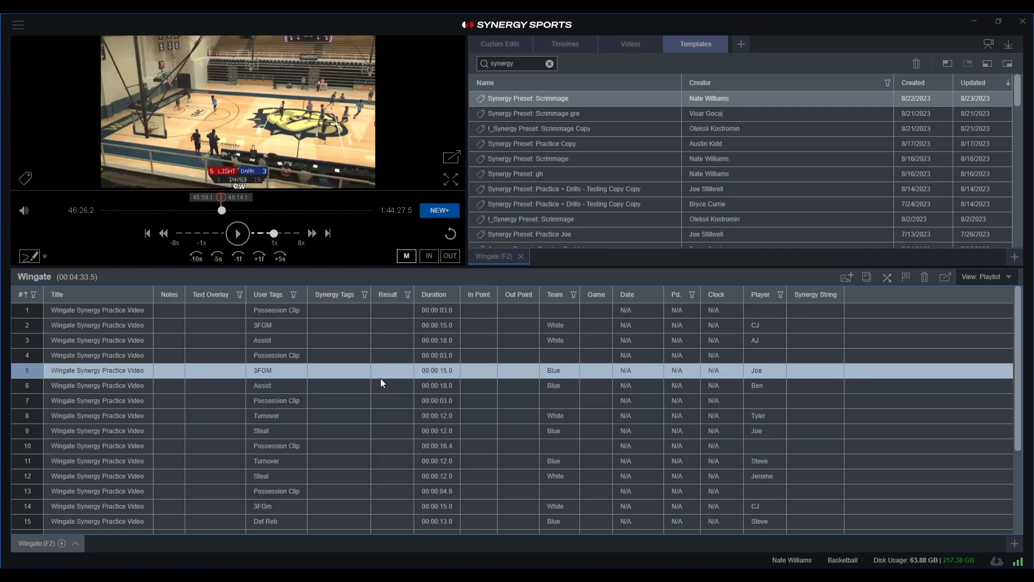
Select the AJ assist clip and switch the view from Playlist back to Matrix
left_click(97, 340)
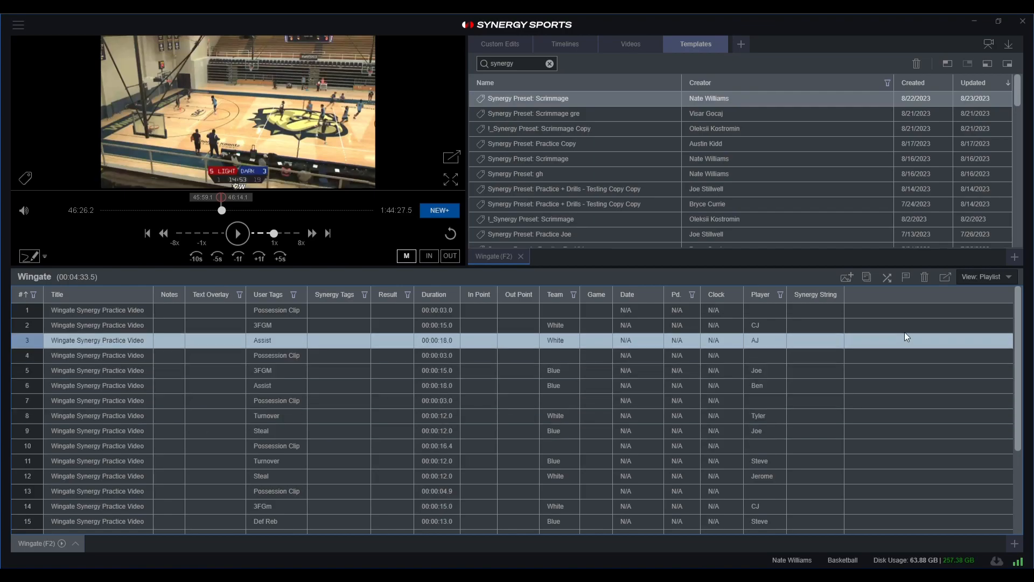
left_click(986, 276)
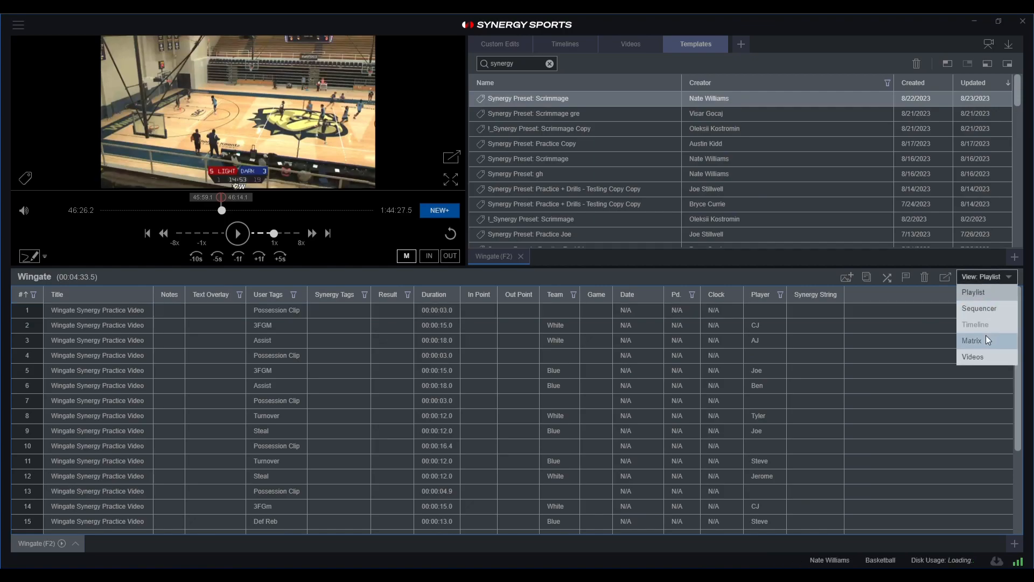
left_click(971, 340)
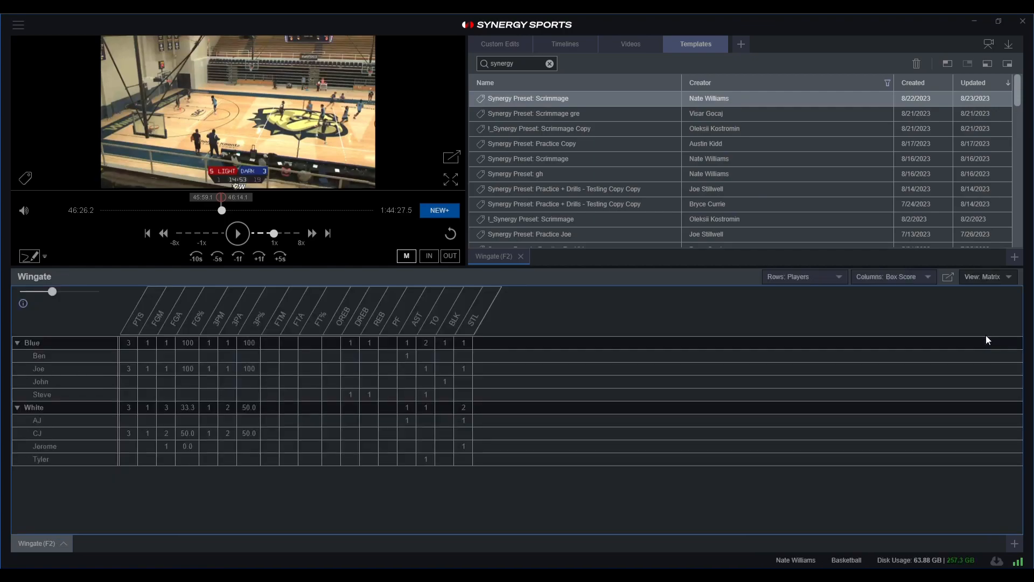